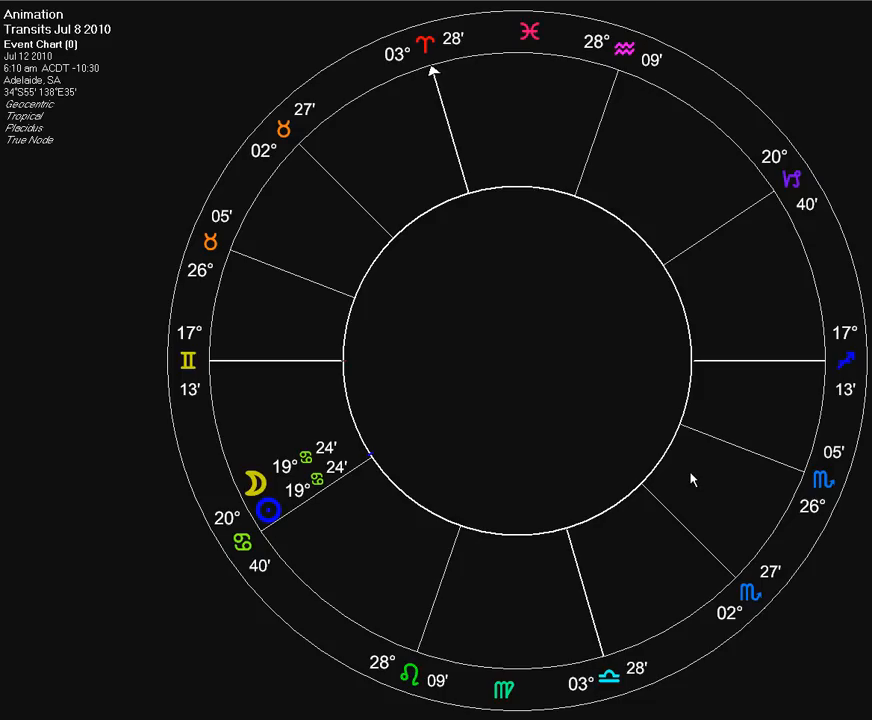
mouse_move(252, 480)
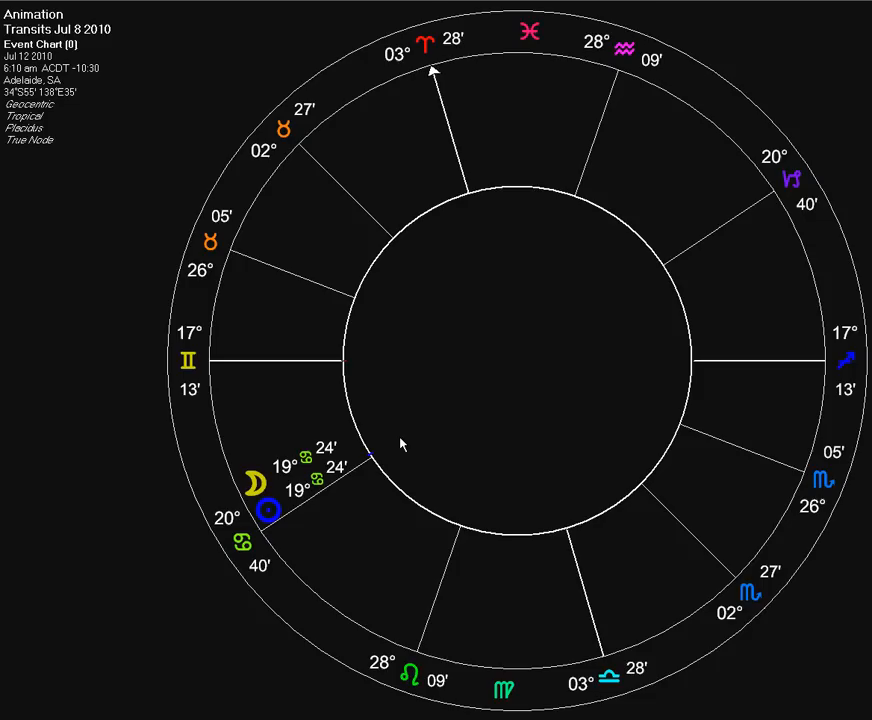
mouse_move(446, 408)
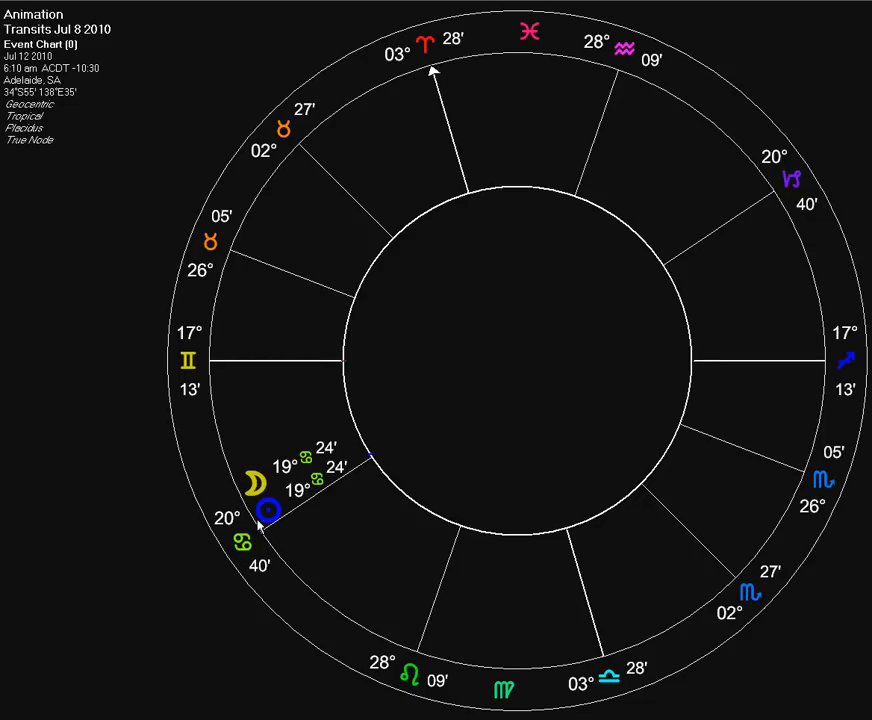
mouse_move(352, 408)
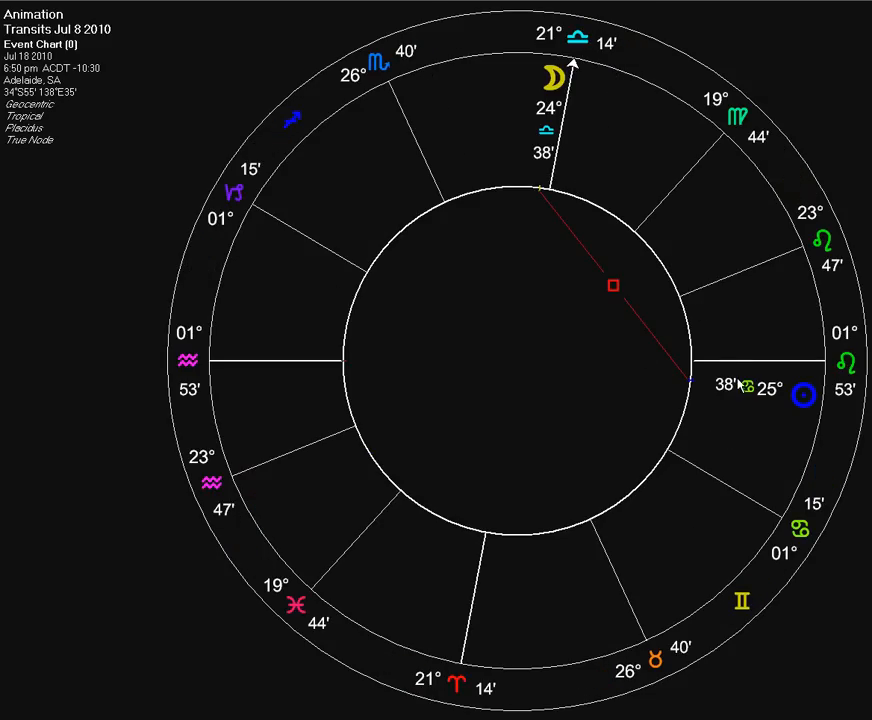
mouse_move(750, 388)
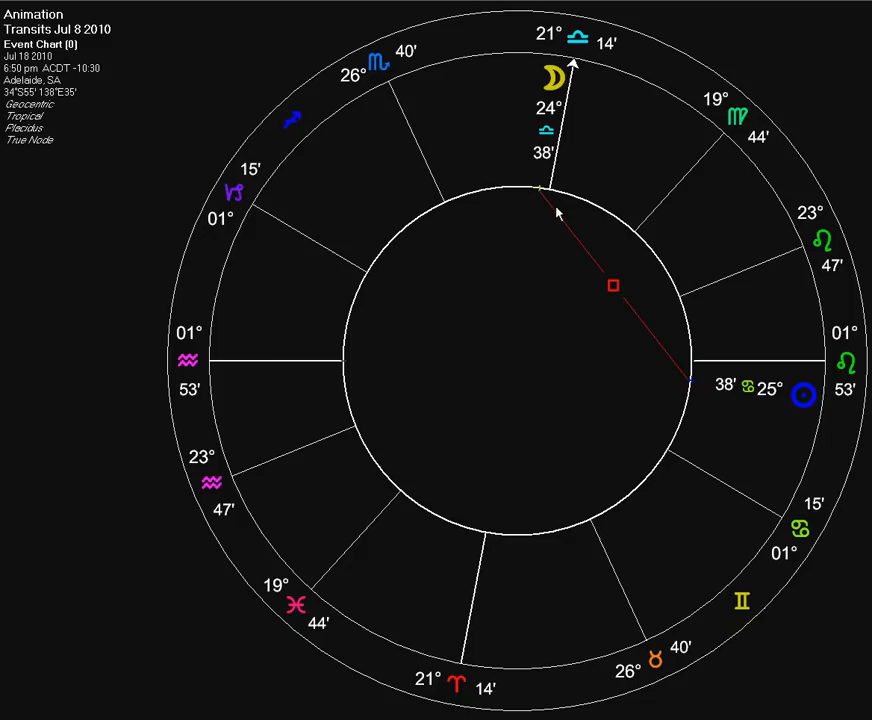
mouse_move(652, 338)
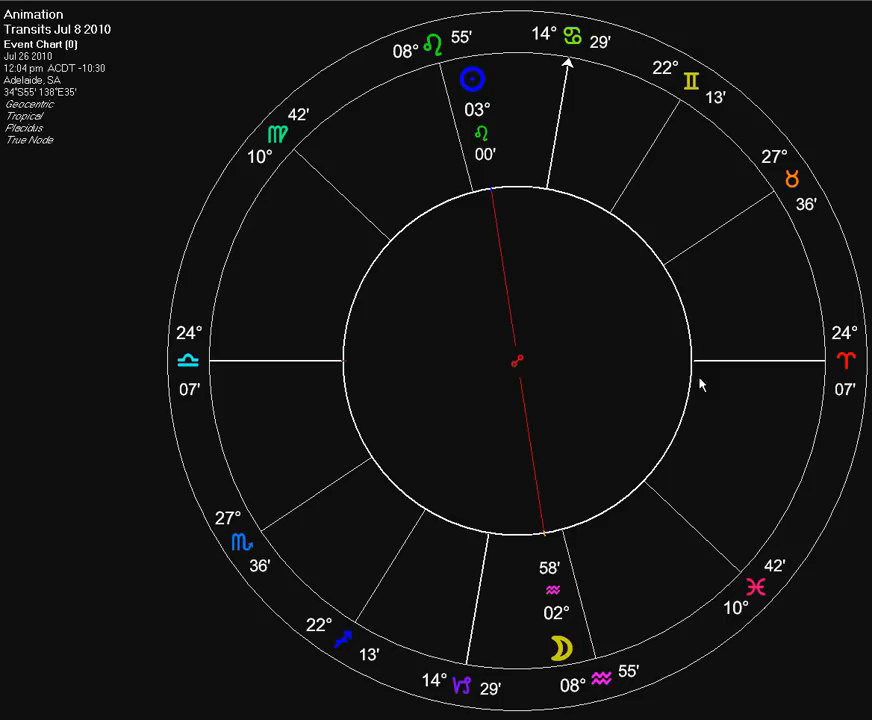
mouse_move(672, 638)
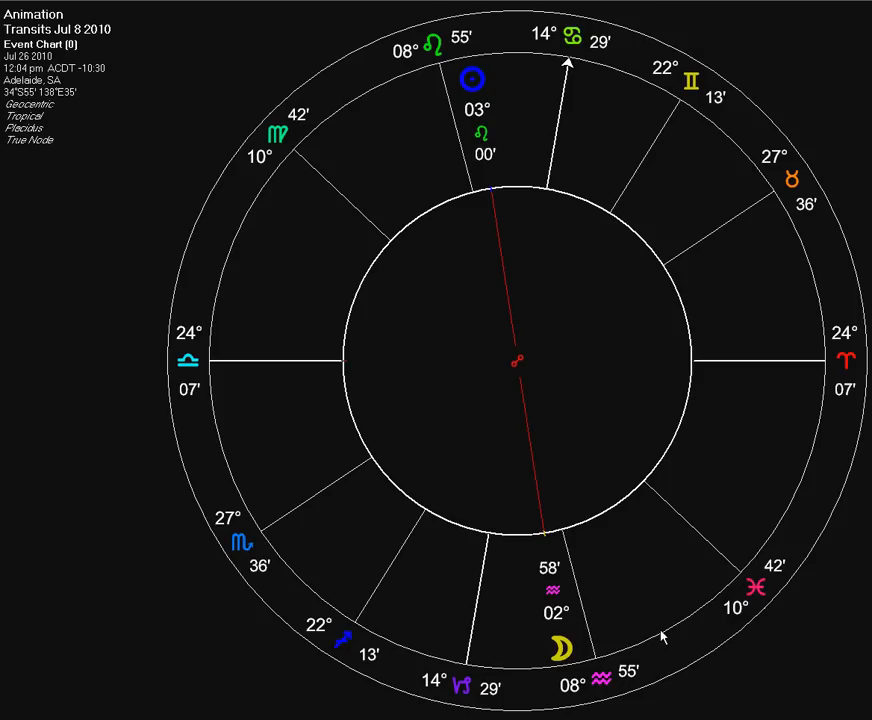
mouse_move(686, 422)
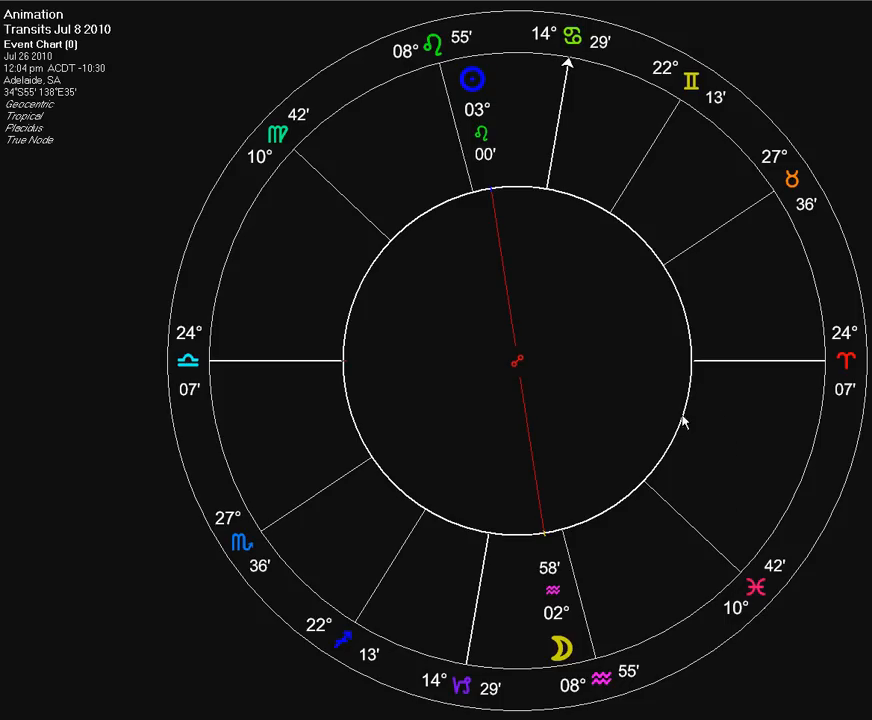
mouse_move(534, 584)
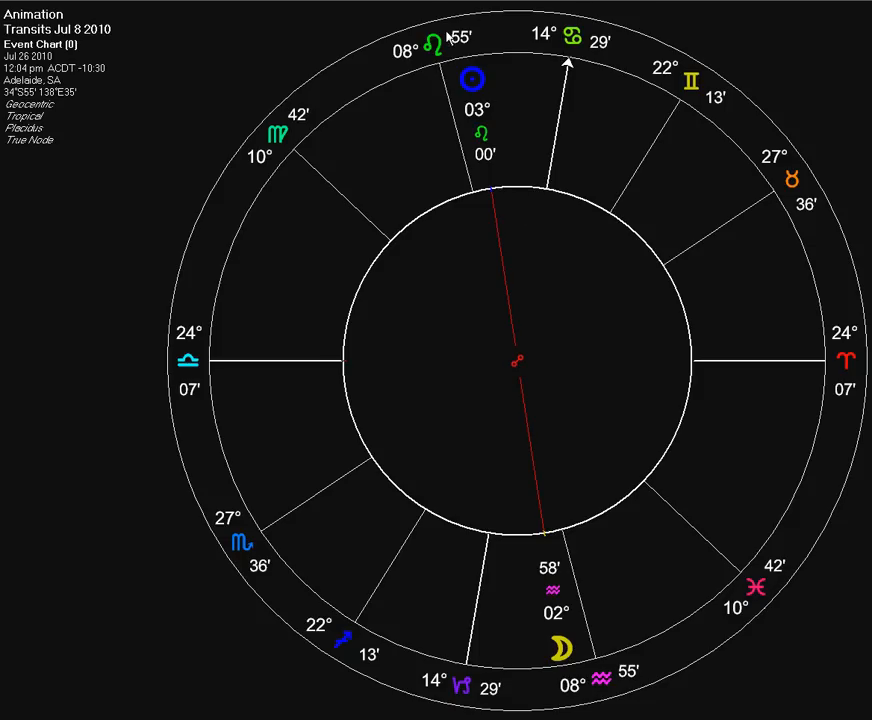
mouse_move(548, 414)
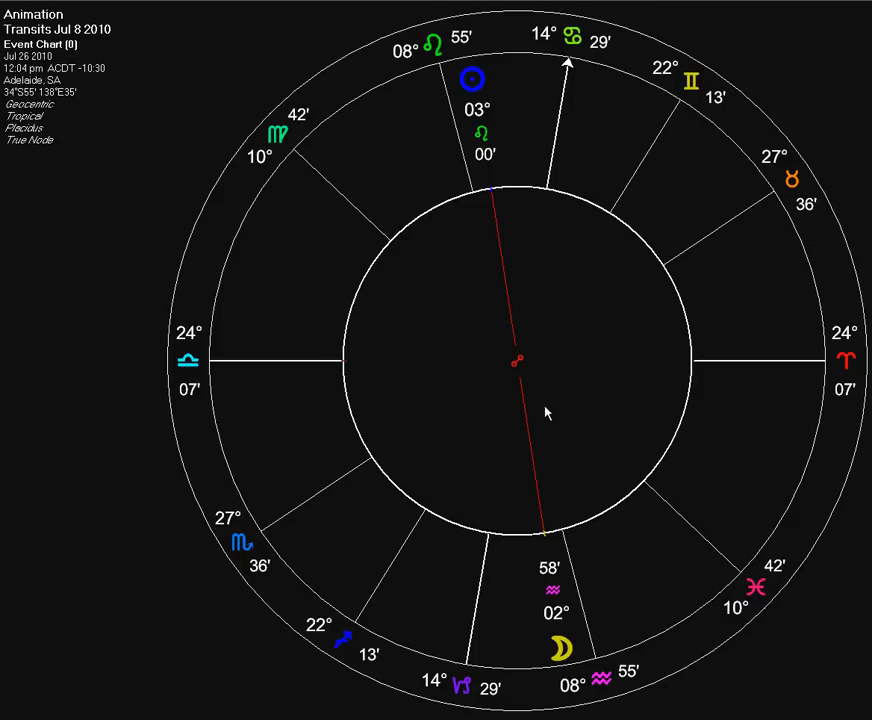
mouse_move(500, 366)
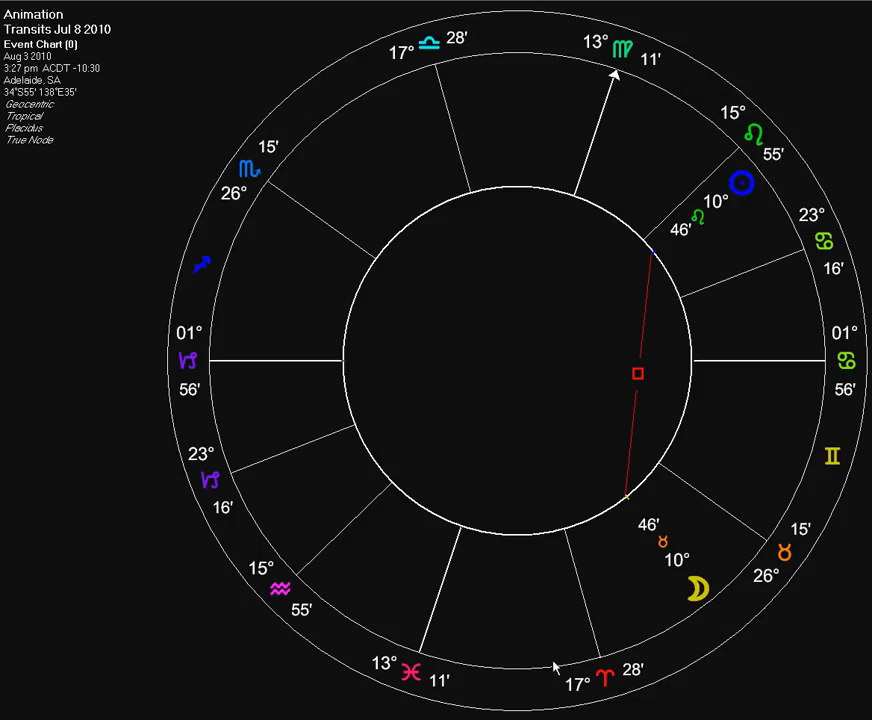
mouse_move(702, 592)
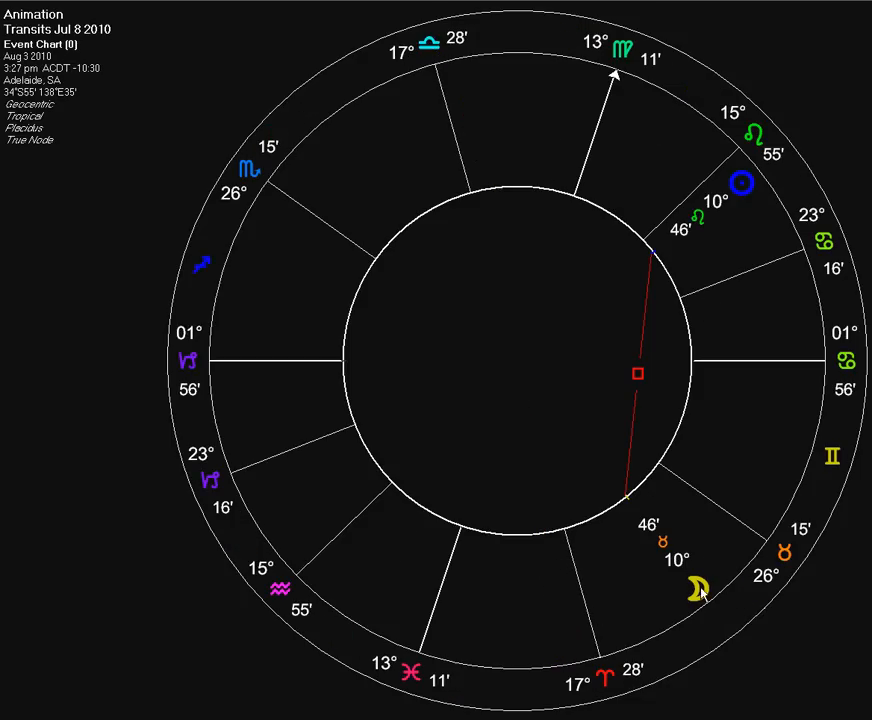
mouse_move(724, 600)
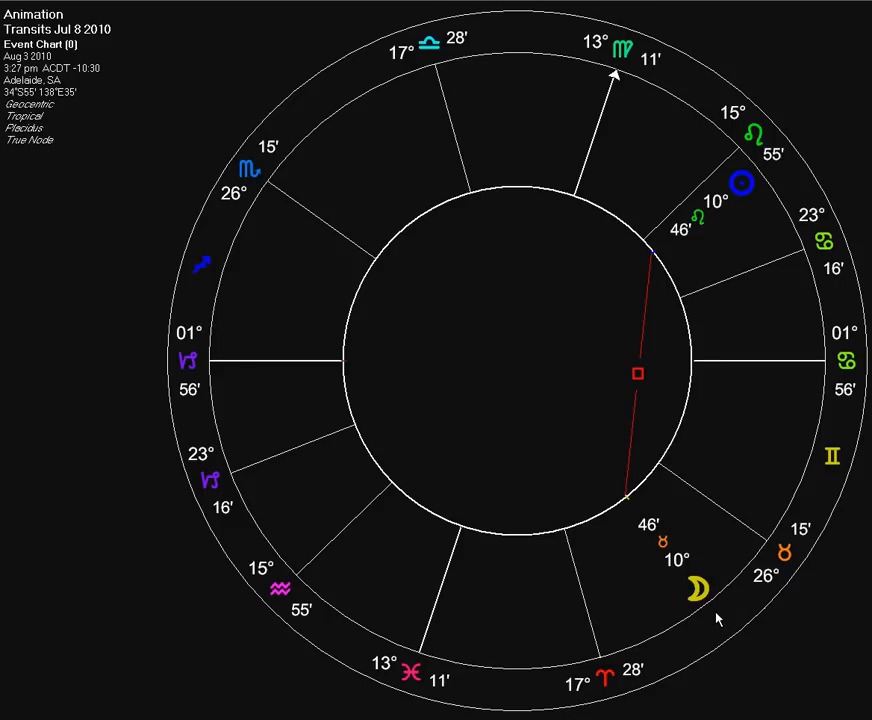
mouse_move(704, 588)
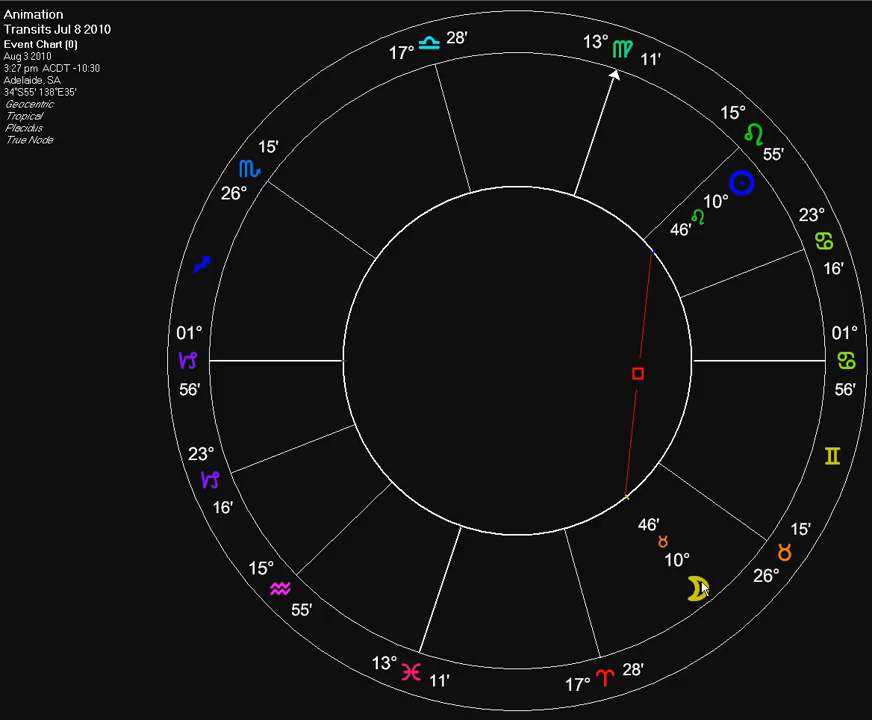
mouse_move(772, 200)
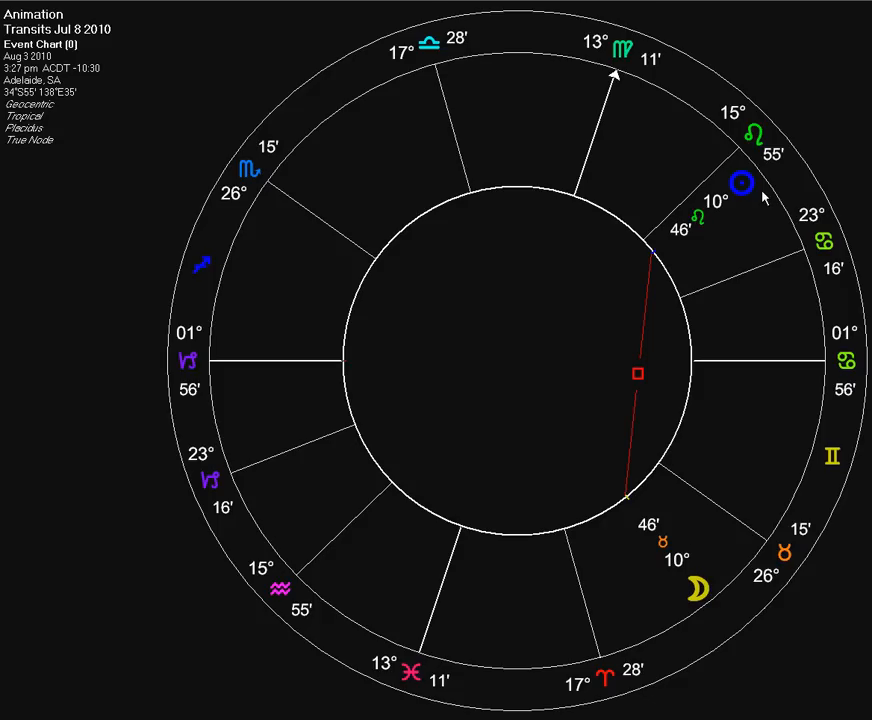
mouse_move(342, 118)
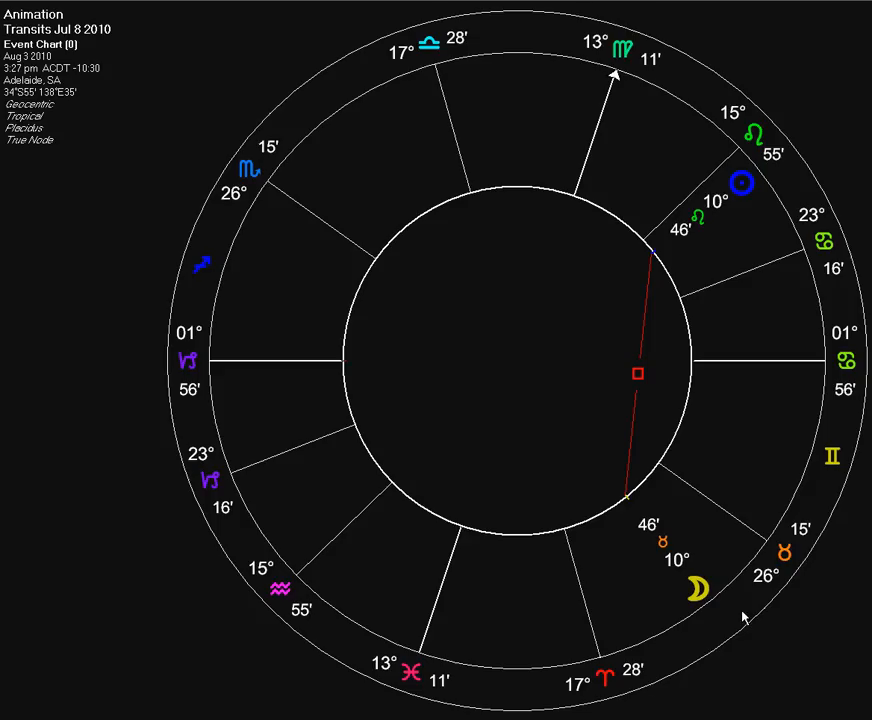
mouse_move(634, 446)
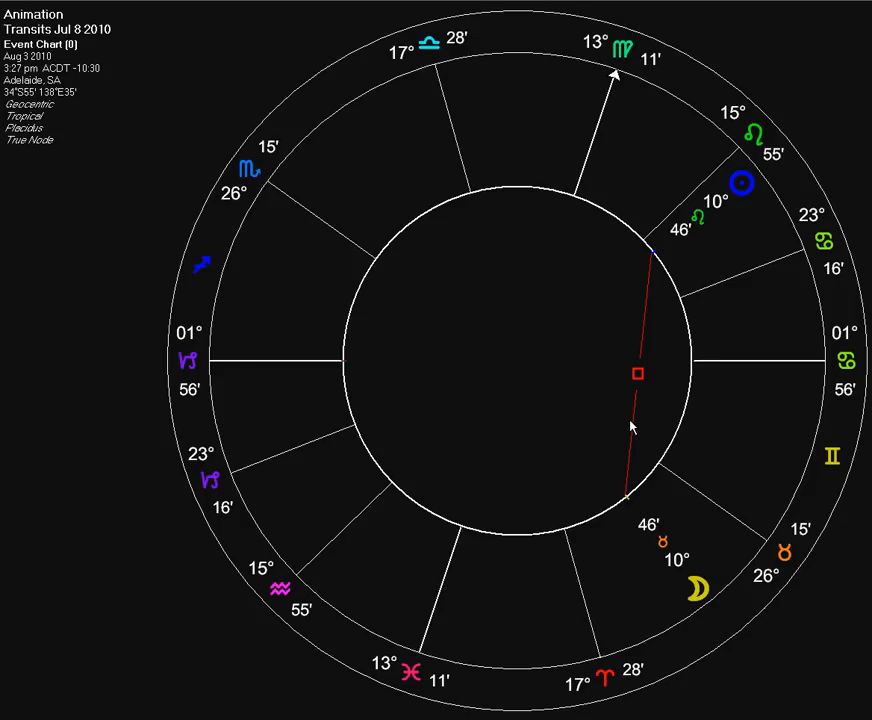
mouse_move(488, 394)
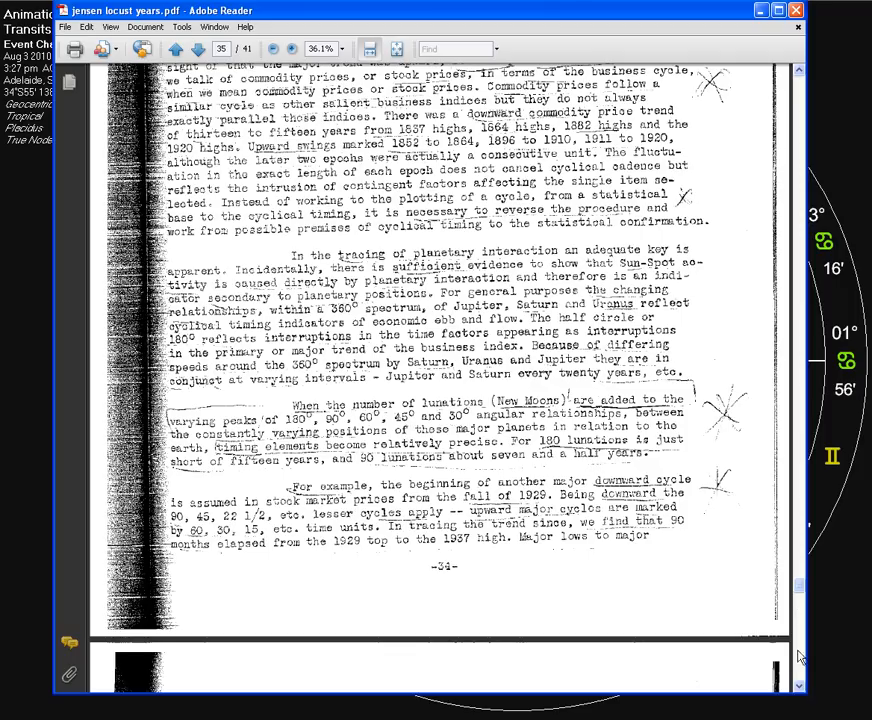
mouse_move(804, 684)
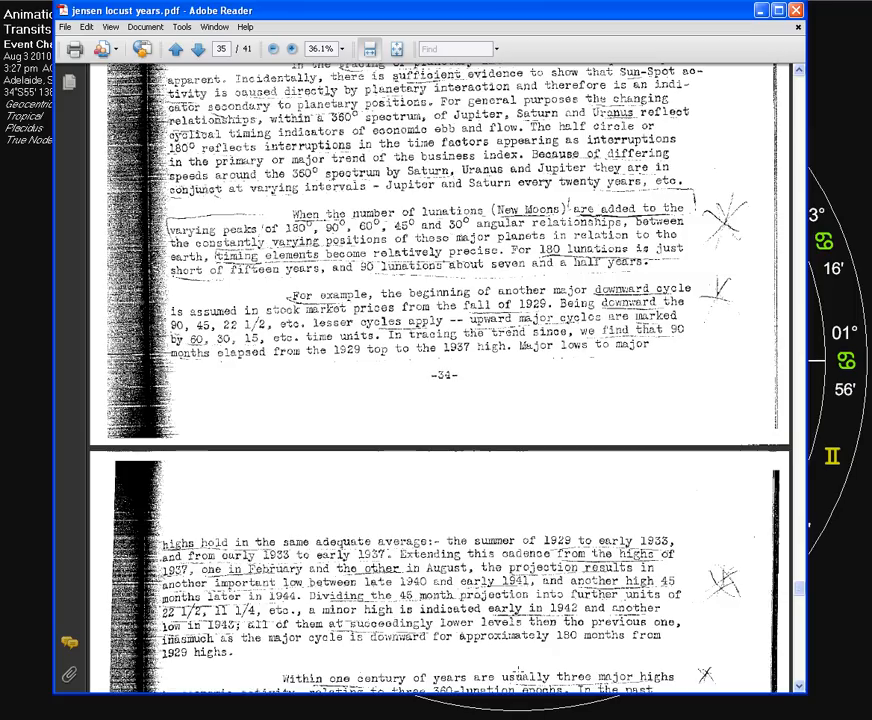
scroll("down", 3)
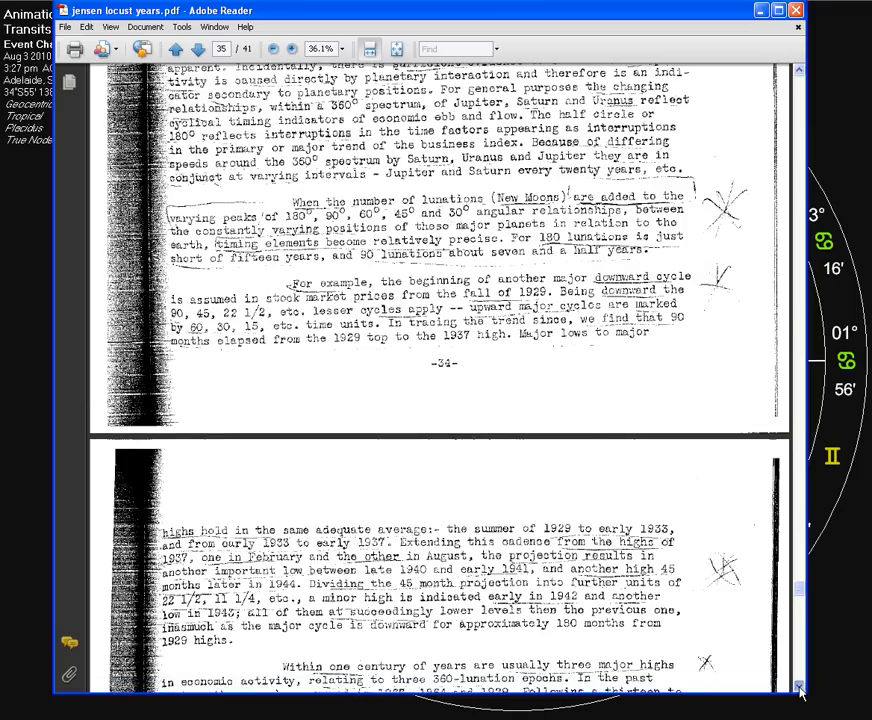
scroll("down", 3)
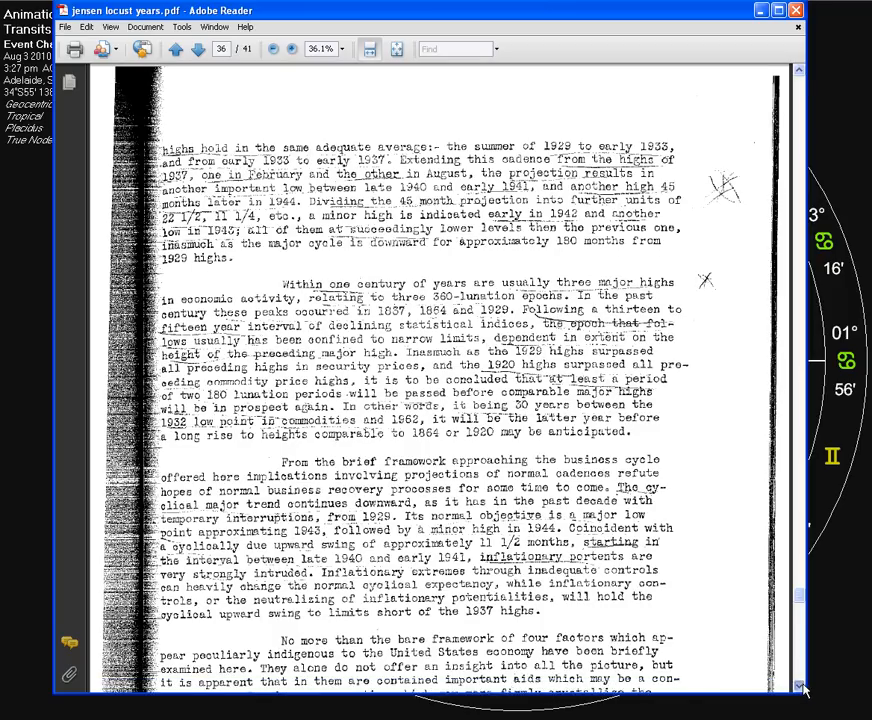
scroll("down", 3)
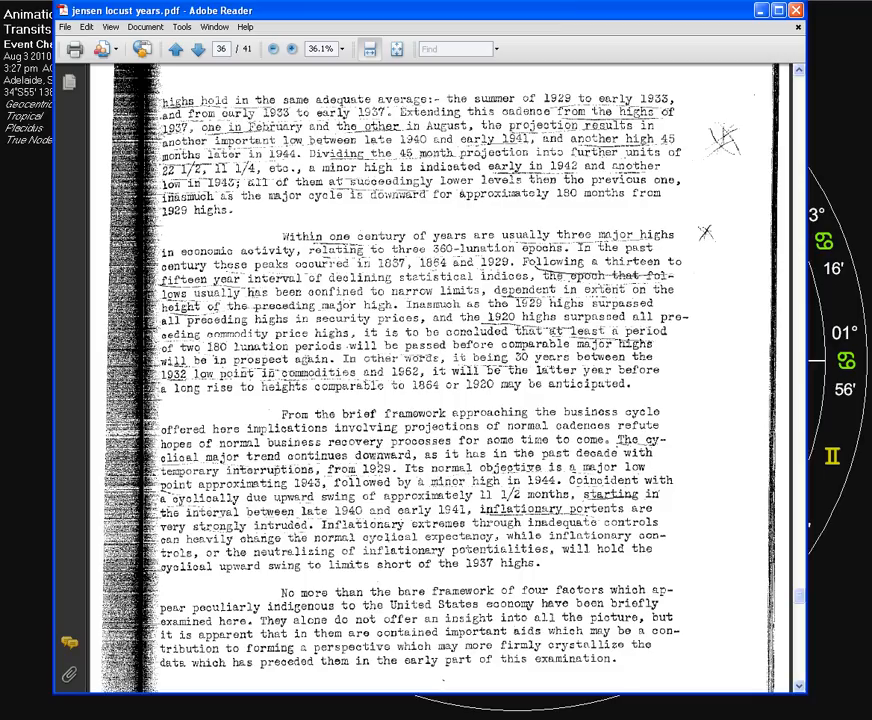
mouse_move(396, 484)
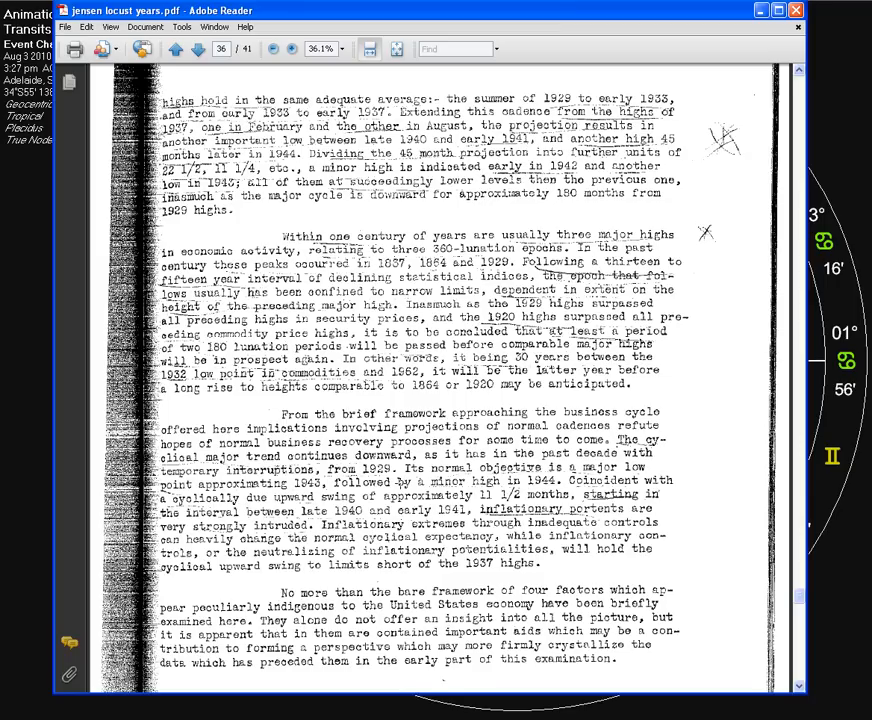